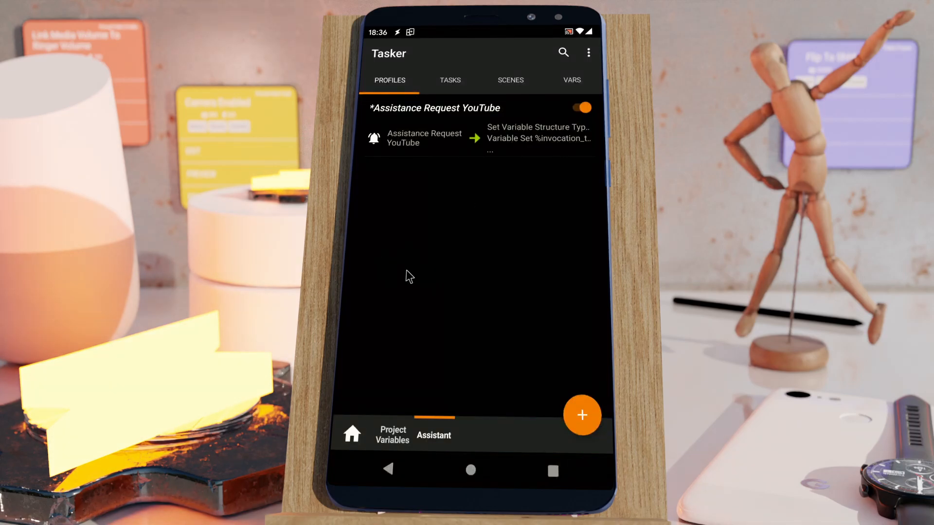
mouse_move(426, 195)
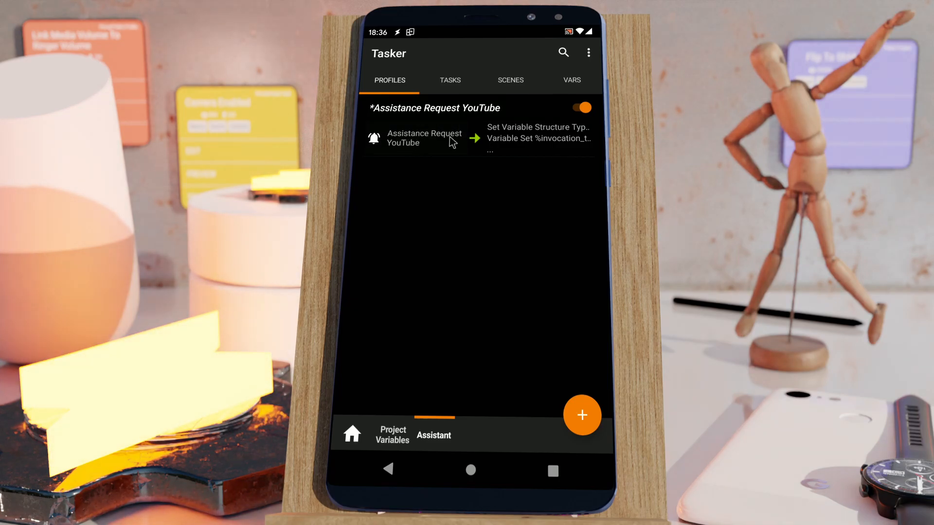
mouse_move(414, 150)
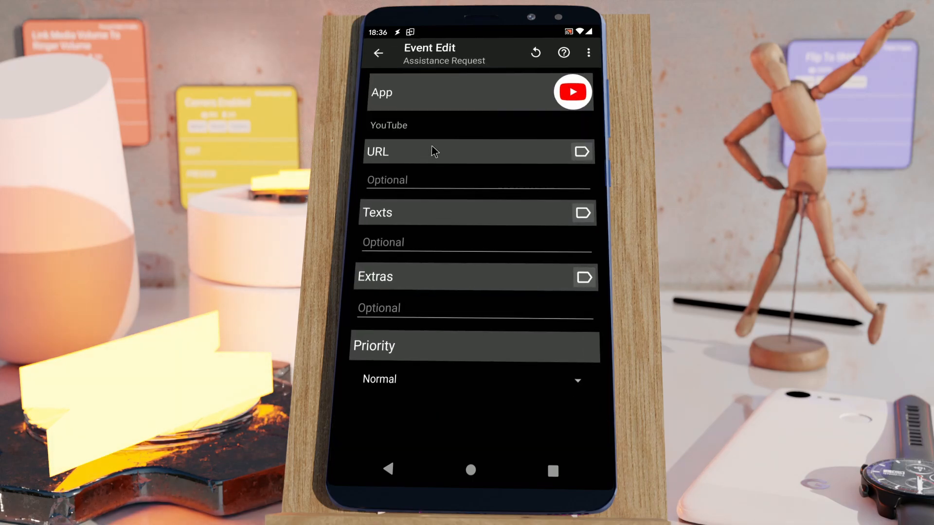
mouse_move(442, 296)
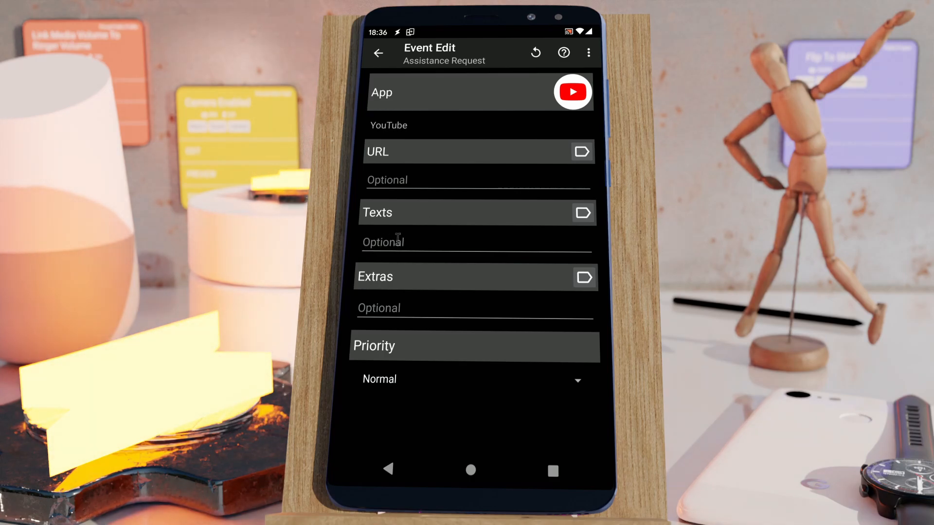
mouse_move(384, 468)
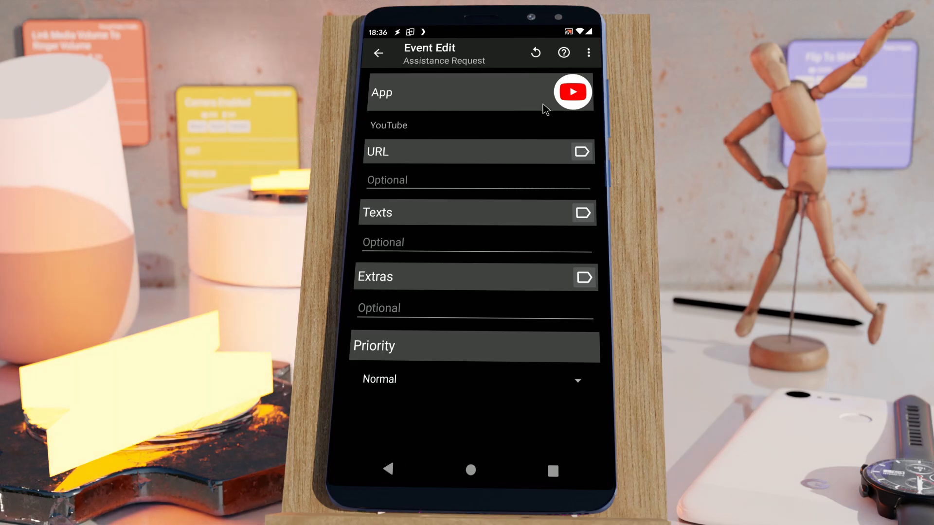
mouse_move(570, 105)
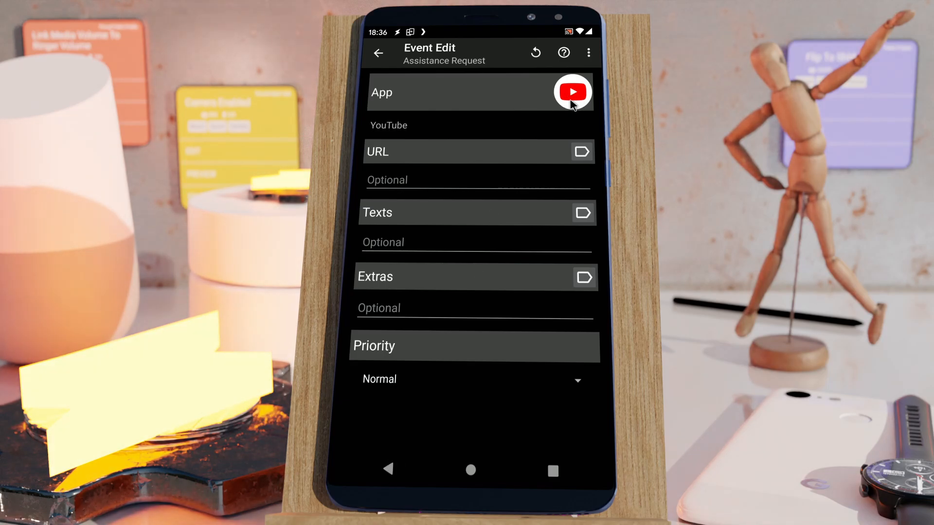
mouse_move(526, 235)
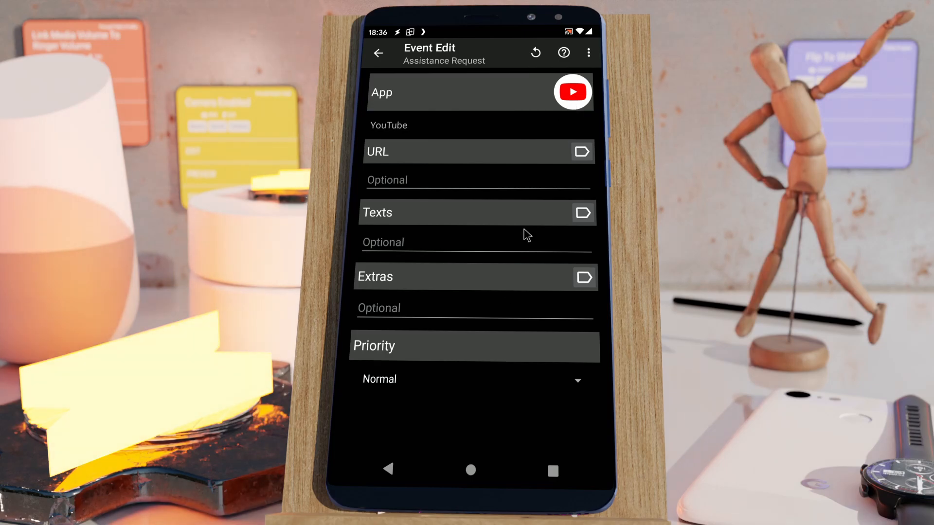
Return to Tasker's Profiles tab and switch to the Tasker 5.15 video in YouTube.
left_click(378, 53)
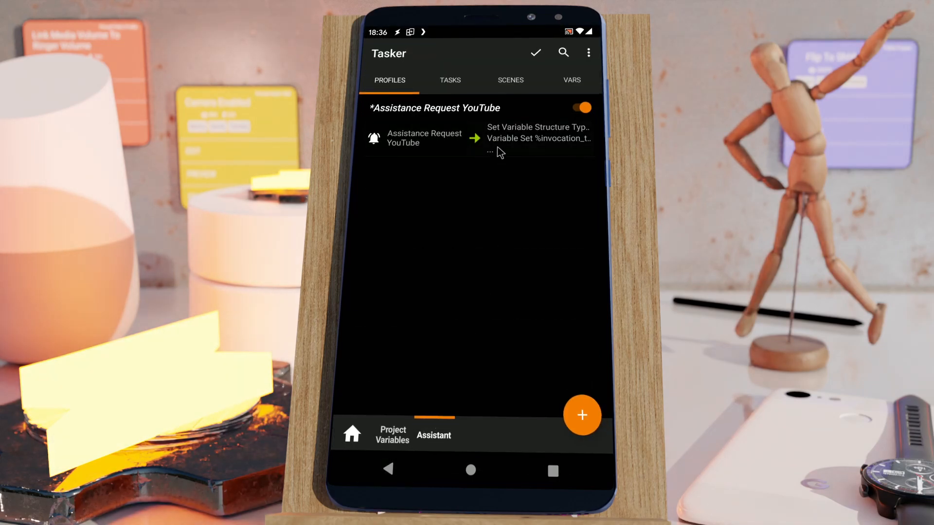
mouse_move(475, 150)
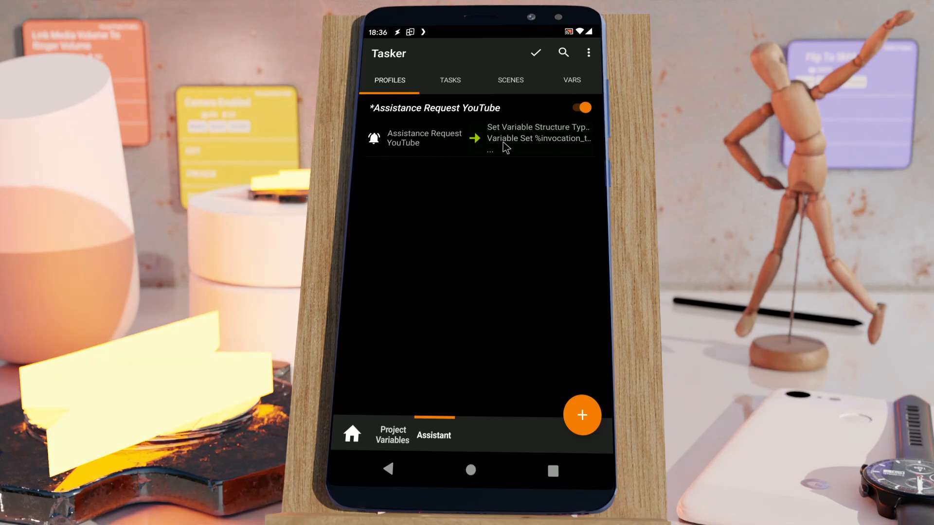
mouse_move(470, 416)
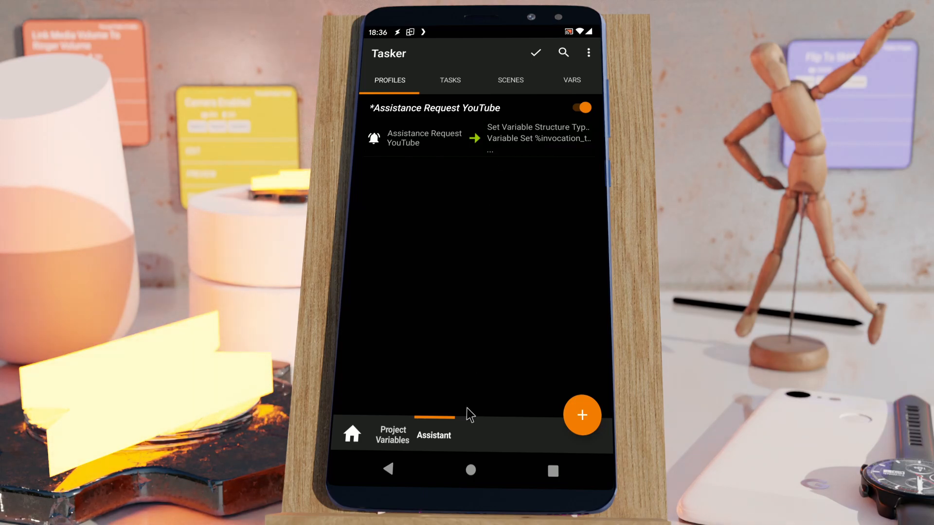
mouse_move(496, 194)
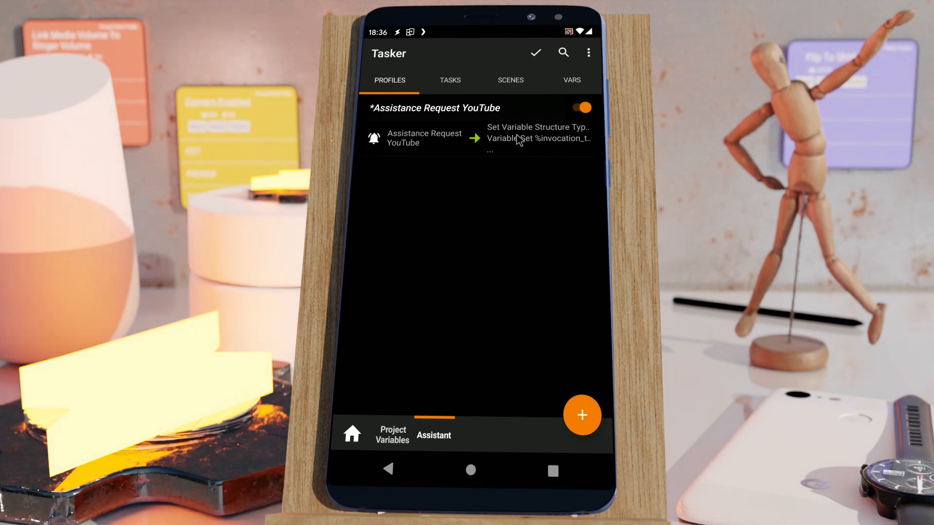
left_click(470, 469)
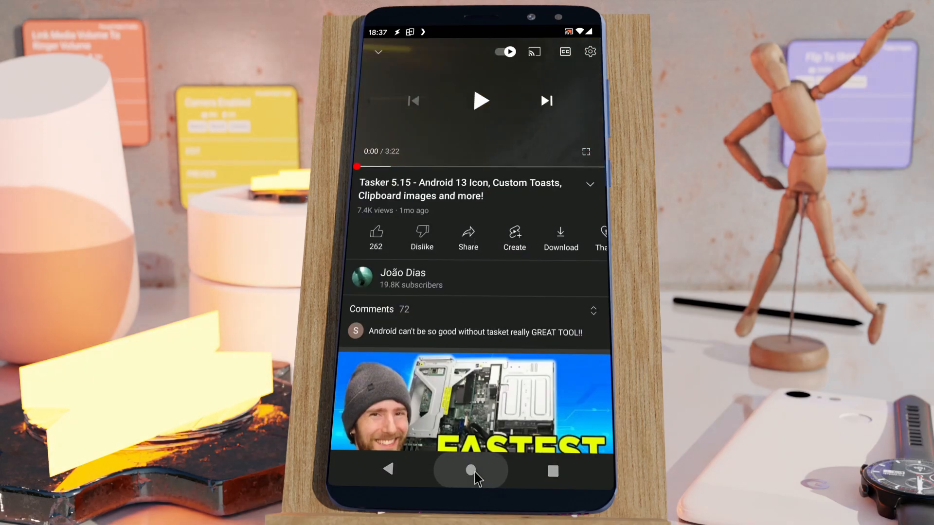
Long-press Home over the Tasker 5.15 video to trigger Tasker's assistance profile.
left_click(471, 470)
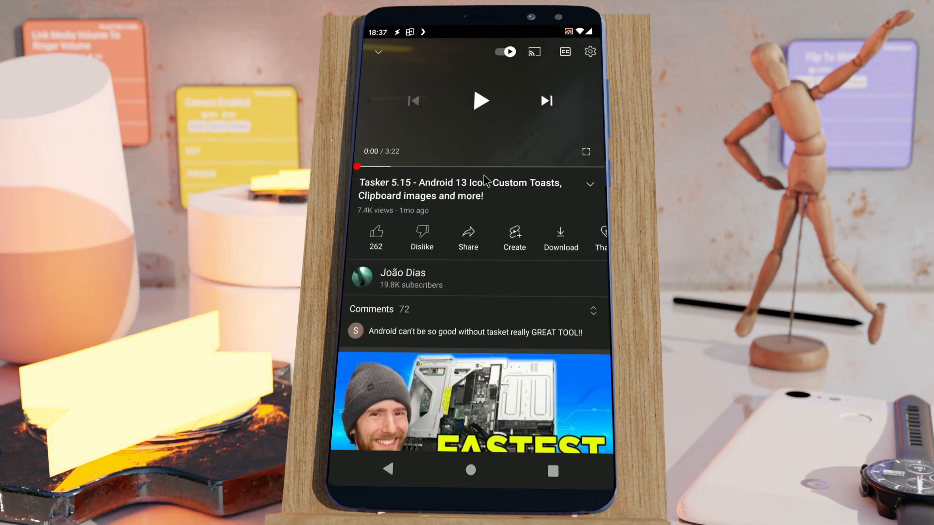
mouse_move(496, 280)
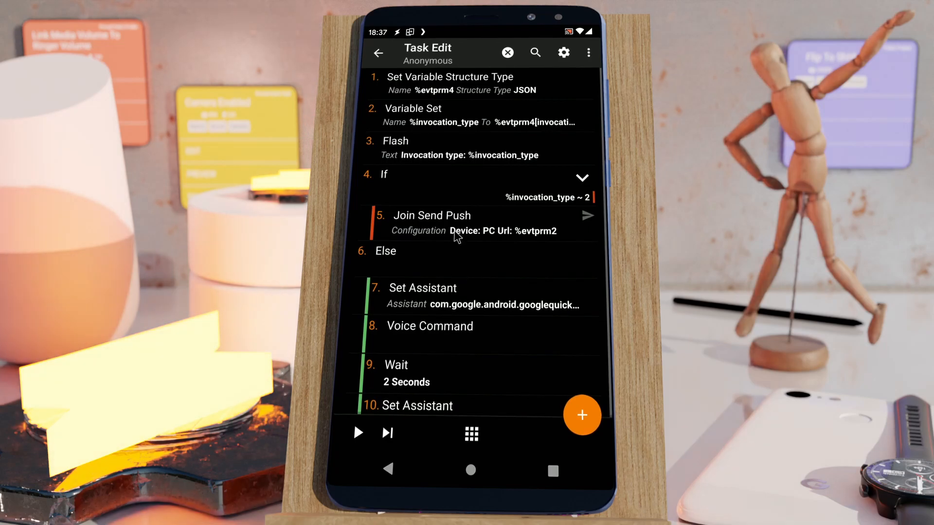
Leave the Join Send Push task and go back to the Profiles tab.
left_click(431, 223)
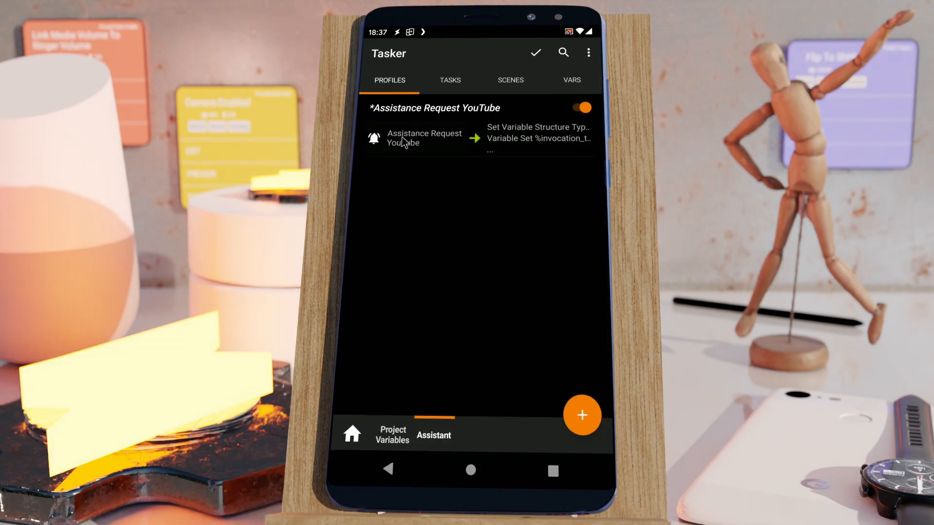
mouse_move(426, 173)
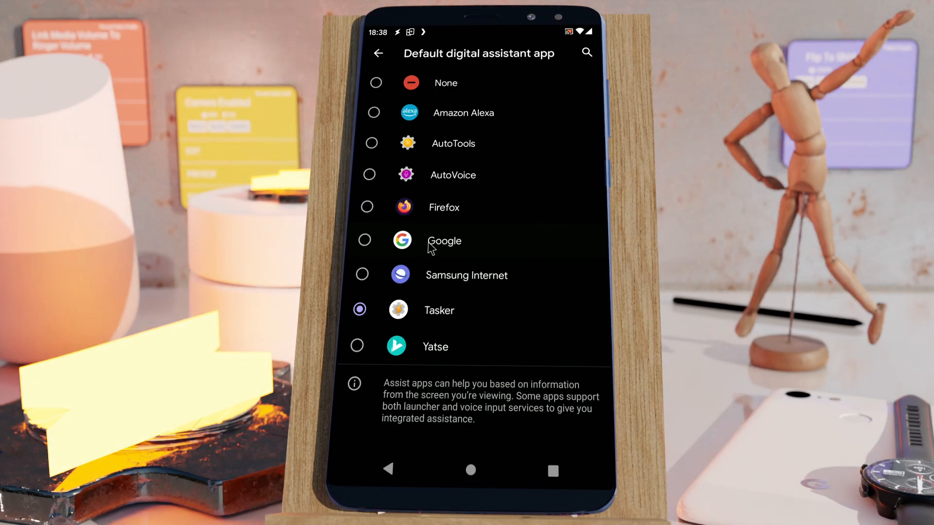
mouse_move(497, 401)
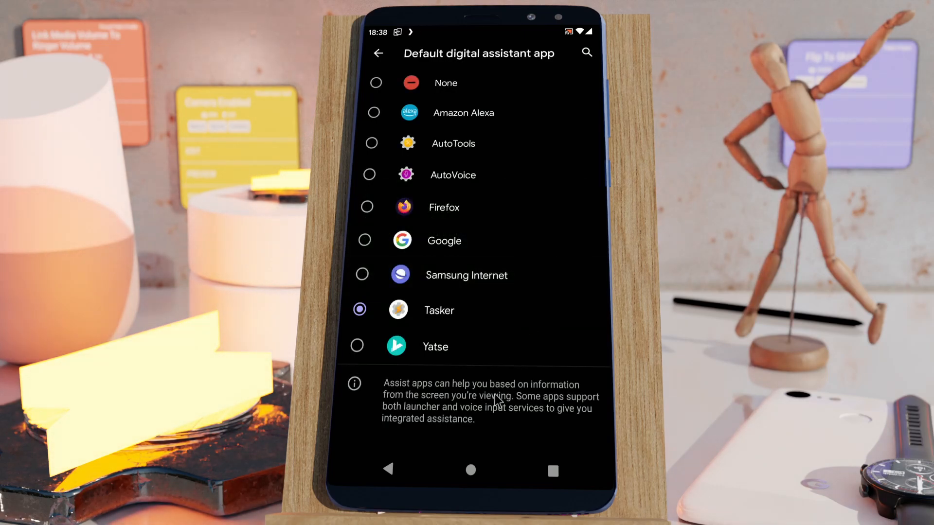
Set Google as default digital assistant, then open Tasker's Get Assistant Info action.
left_click(364, 240)
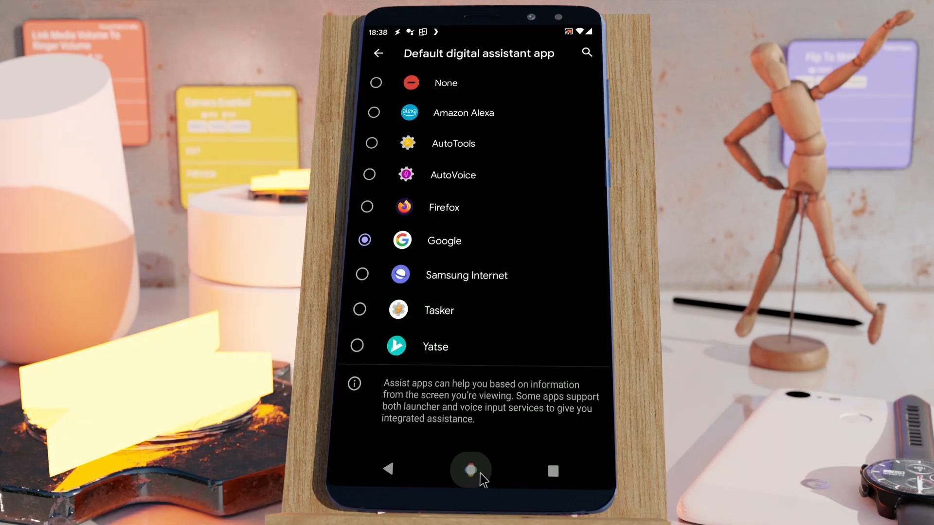
left_click(439, 310)
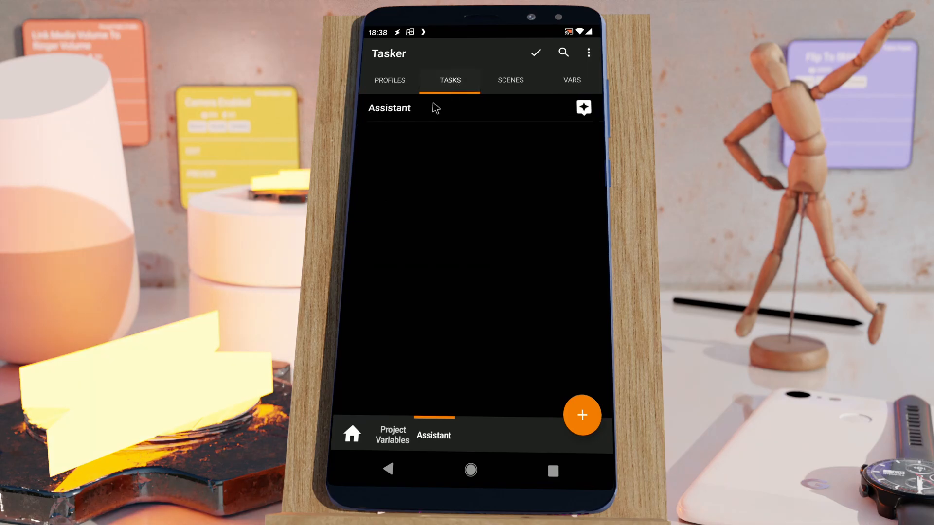
left_click(389, 108)
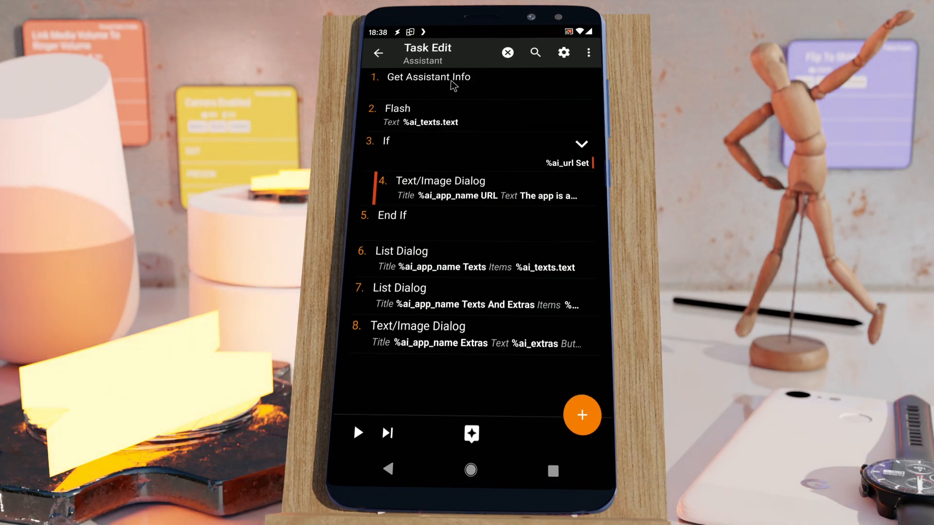
left_click(427, 77)
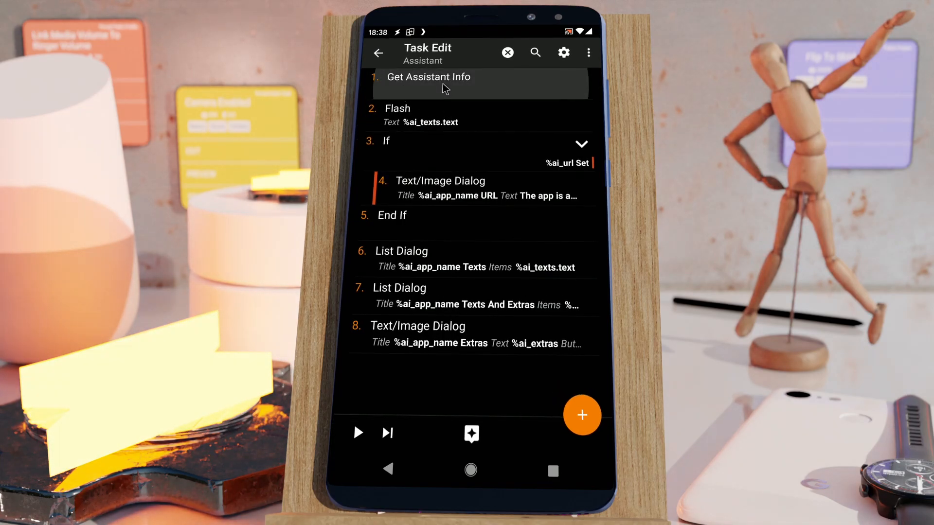
left_click(428, 77)
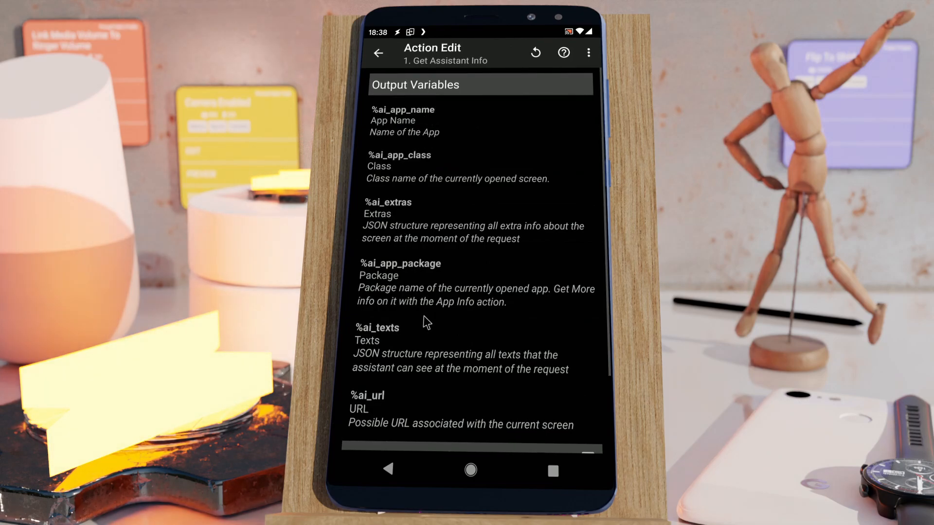
mouse_move(399, 138)
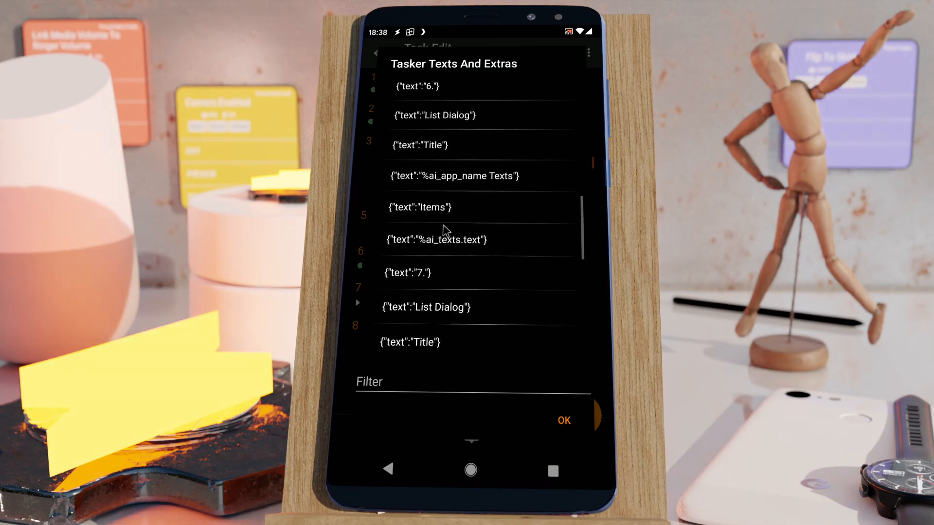
Scroll through Tasker's own Texts And Extras list, then dismiss it with OK.
scroll("down", 3)
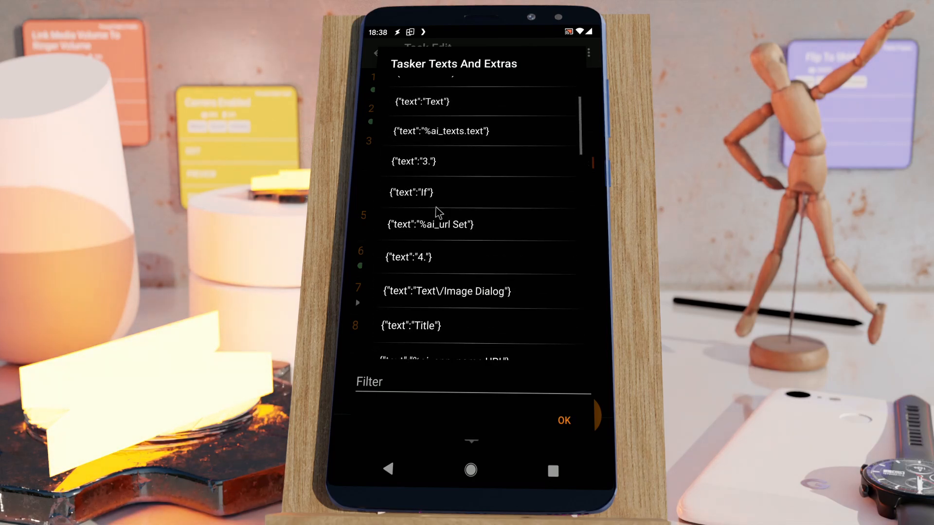
scroll("down", 3)
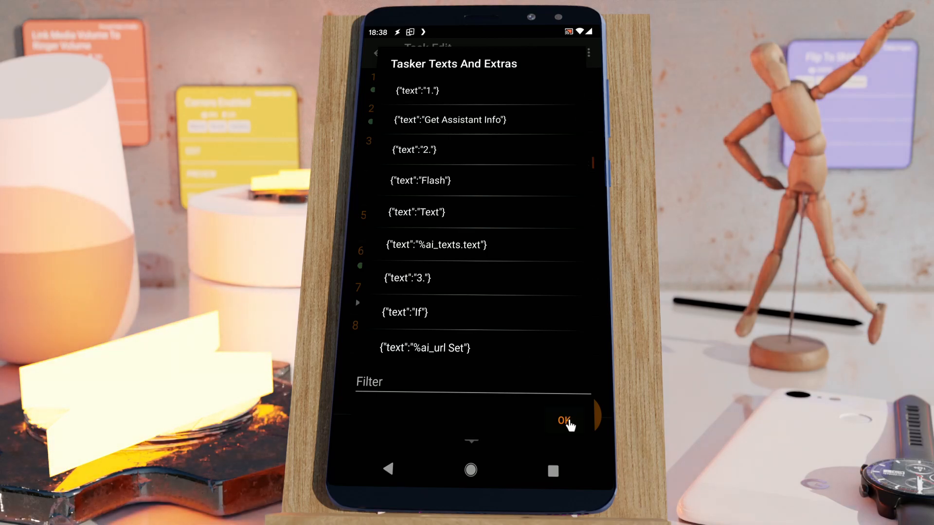
left_click(563, 420)
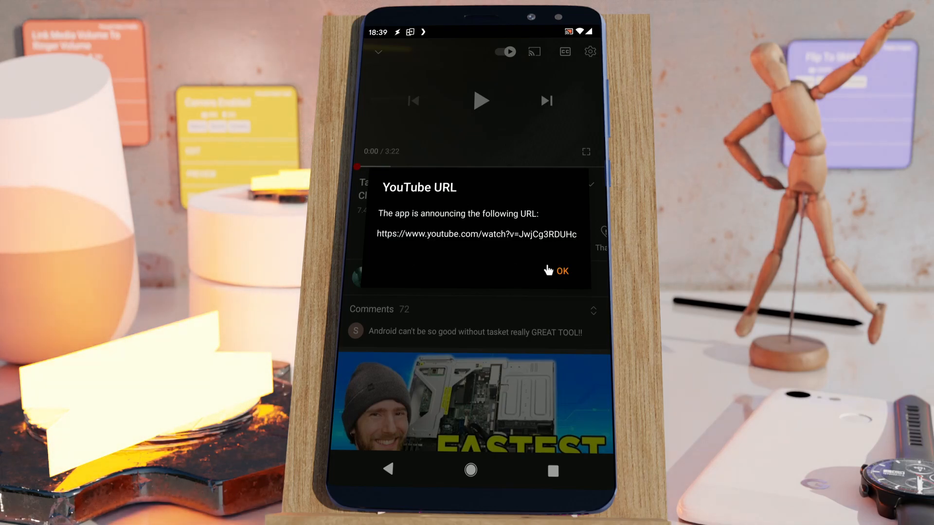
Dismiss the YouTube URL, Texts And Extras list and Extras dialogs in turn.
left_click(561, 271)
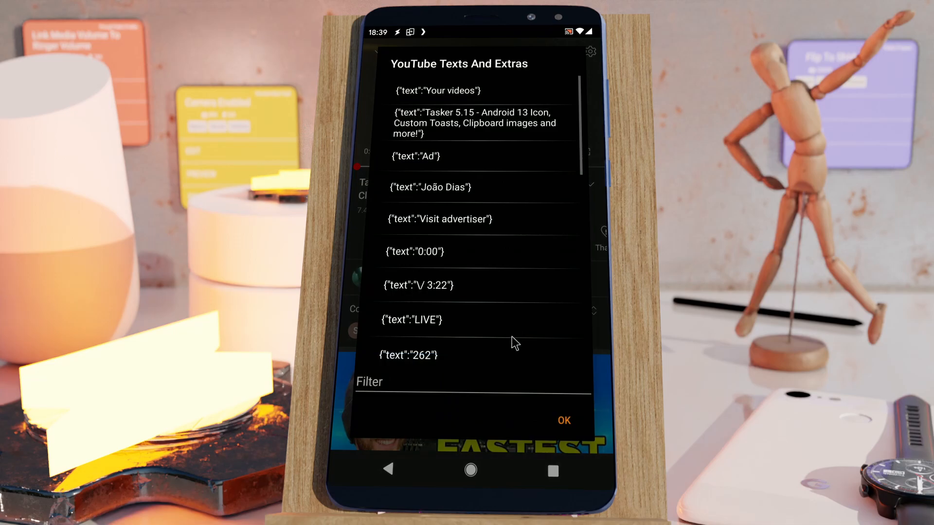
scroll("down", 3)
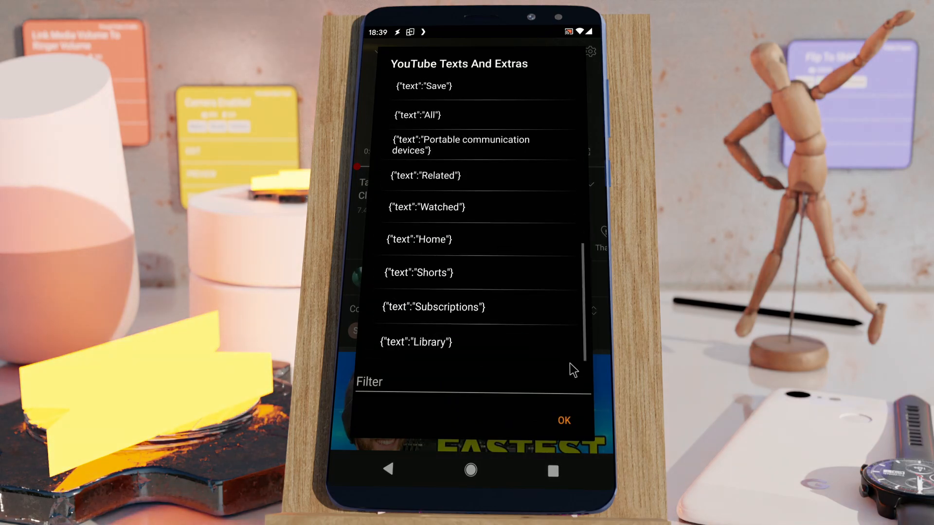
left_click(563, 420)
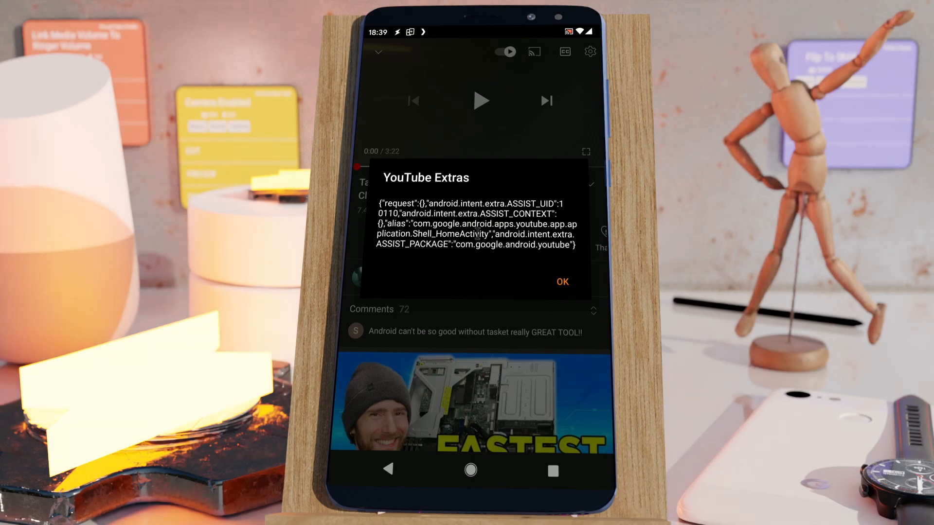
left_click(560, 281)
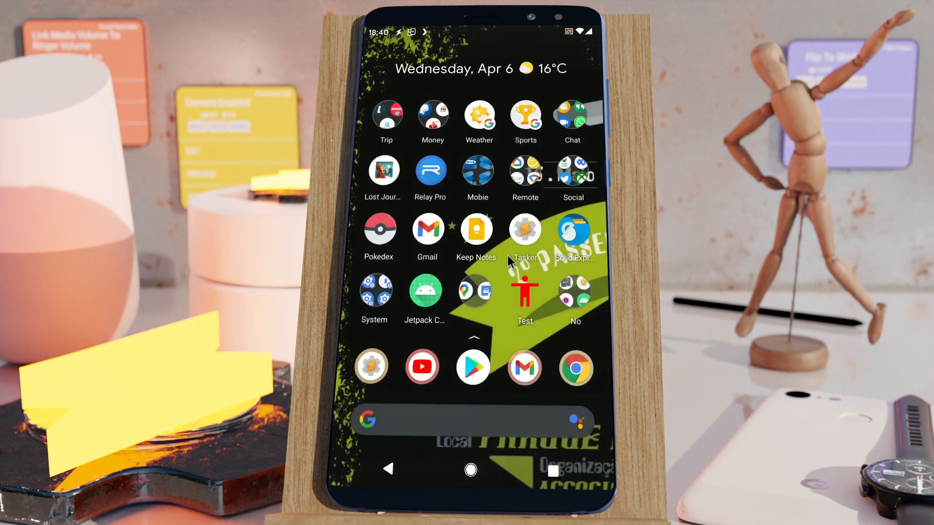
Launch Tasker from the home screen onto the Tasks tab with the Assistant task.
left_click(525, 231)
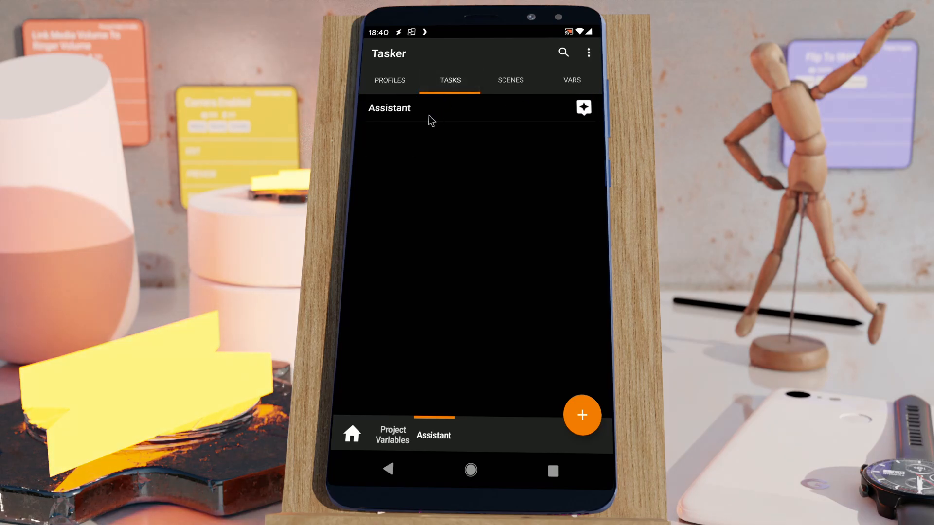
mouse_move(424, 248)
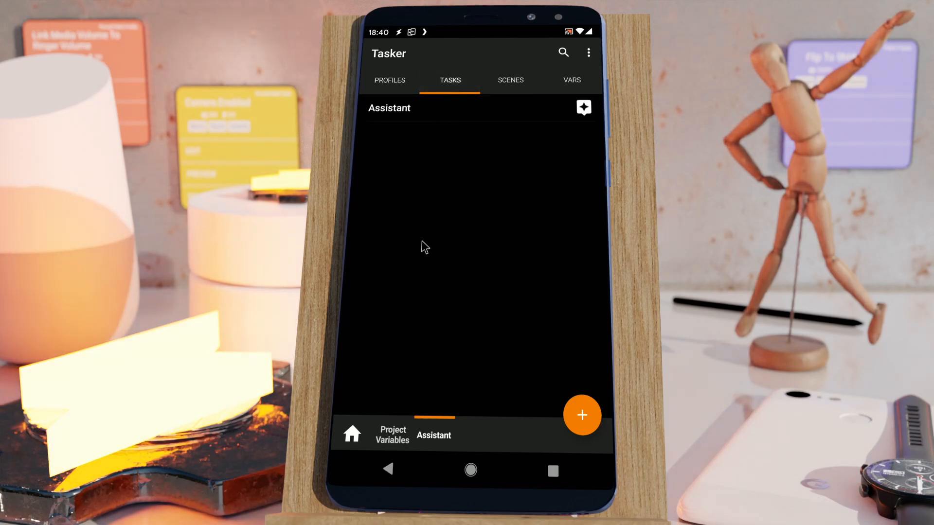